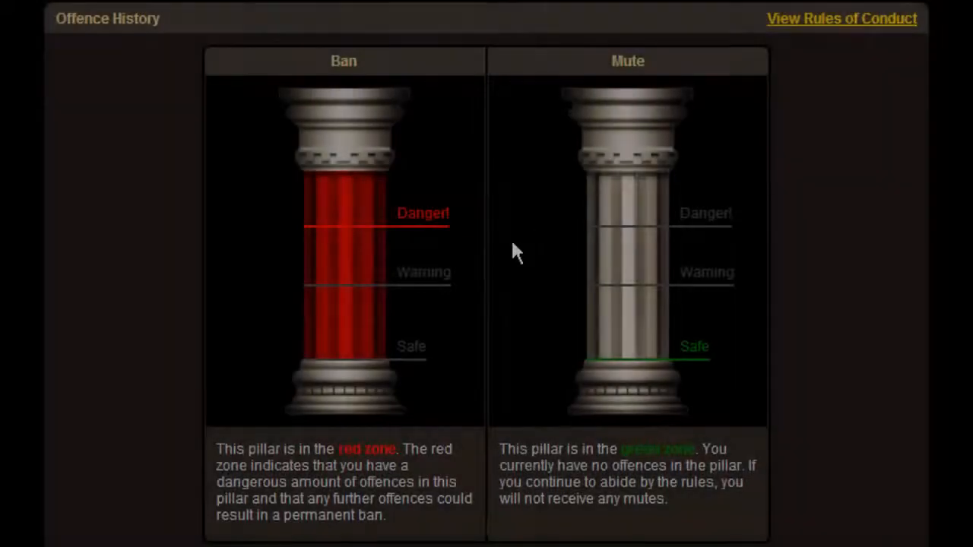
- Appeal the Macroing offence with 'I think Customer Support have made a mistake' as the reason
scroll(down, 3)
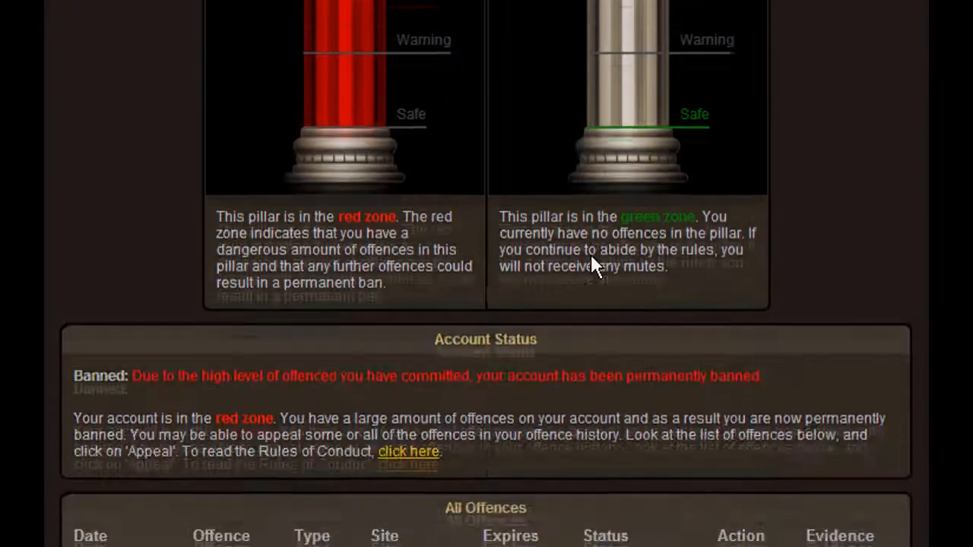
scroll(down, 3)
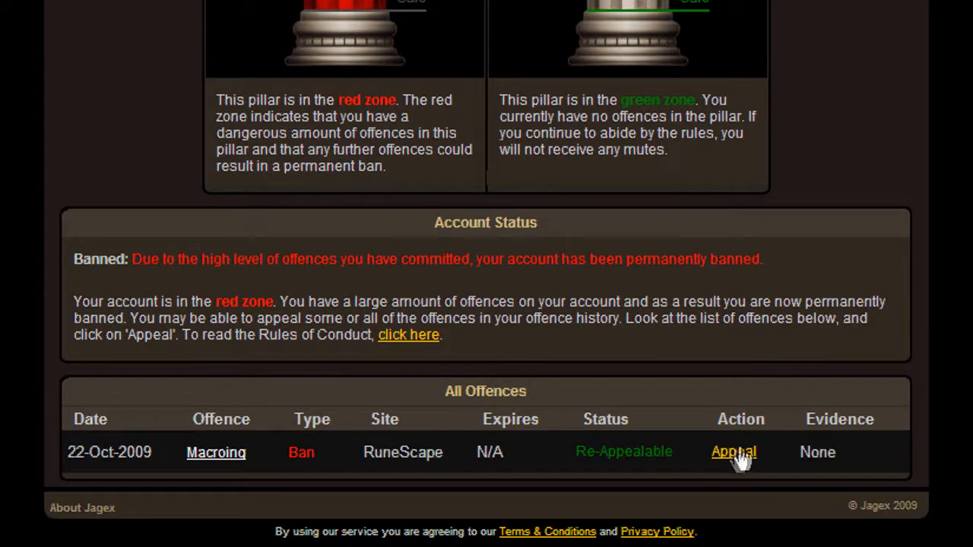
mouse_move(733, 451)
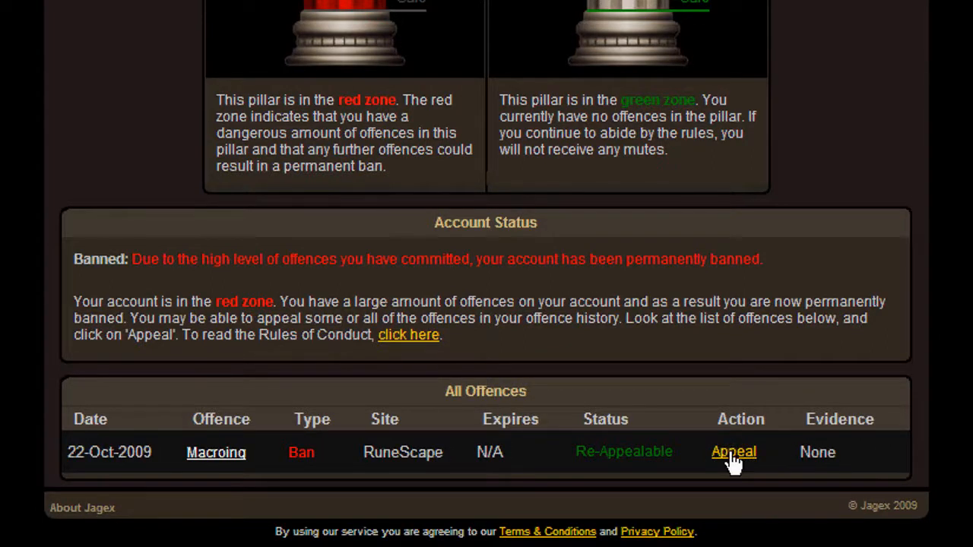
click(734, 452)
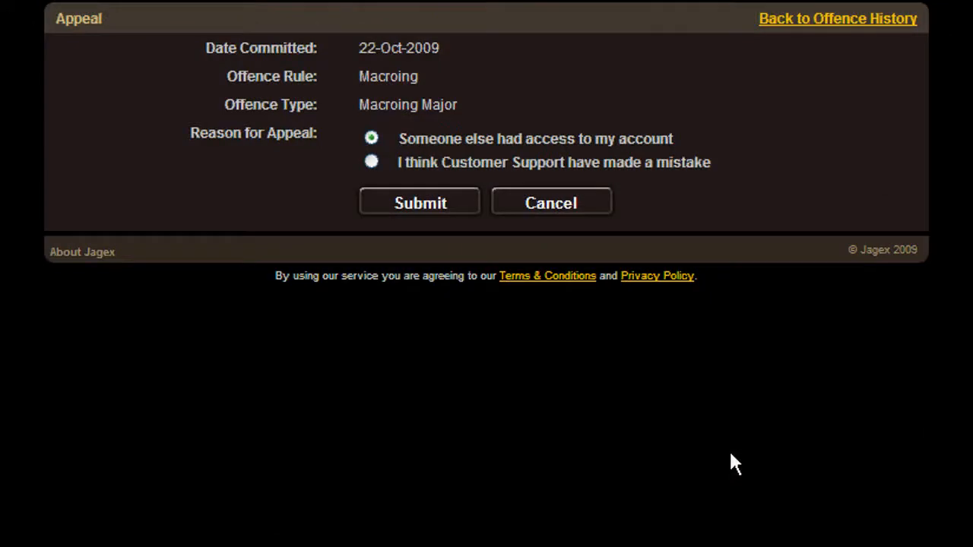
mouse_move(316, 224)
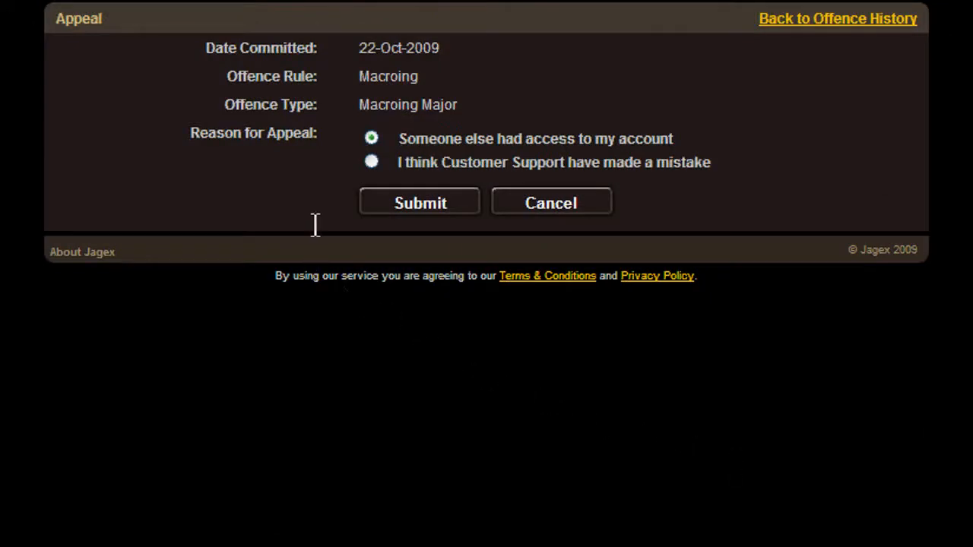
mouse_move(315, 48)
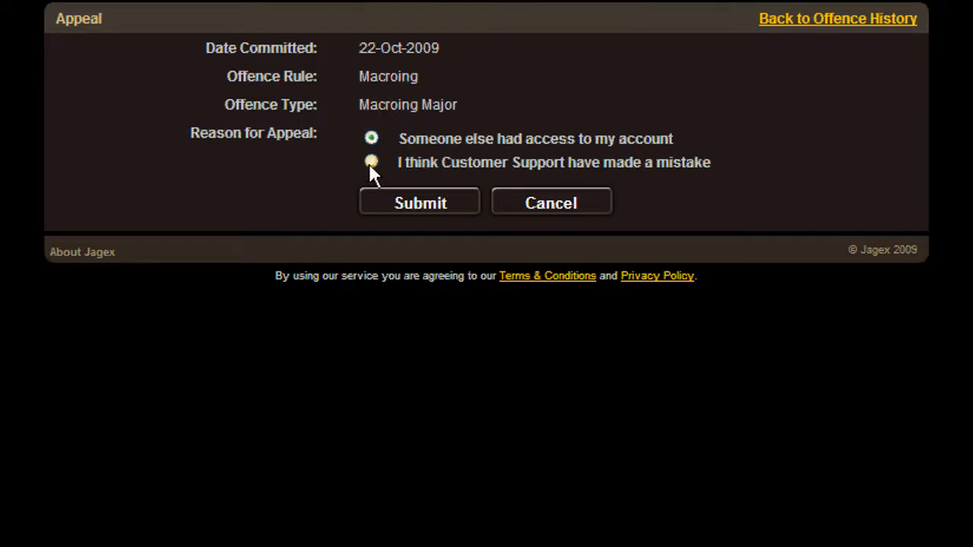
click(371, 162)
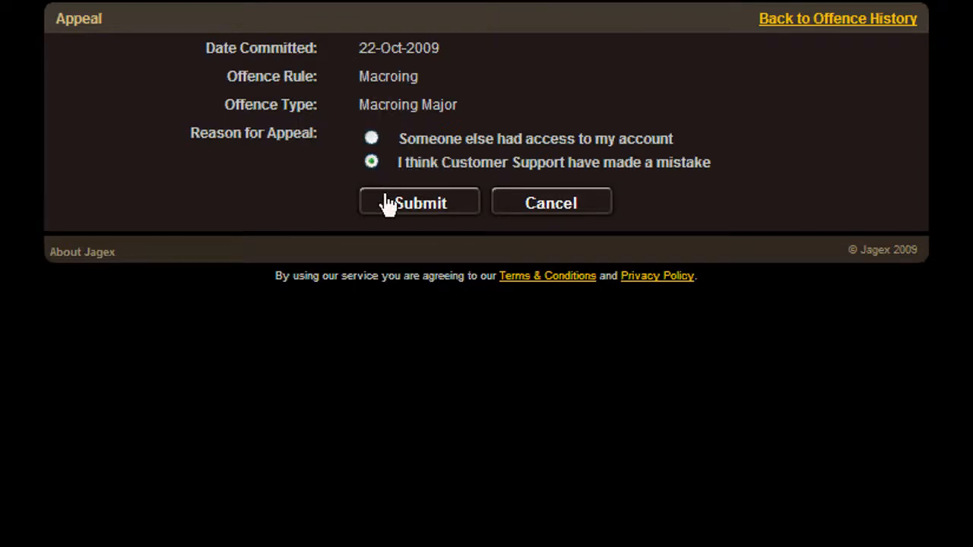
- Submit the chosen reason and place the cursor in the detailed explanation box
click(419, 202)
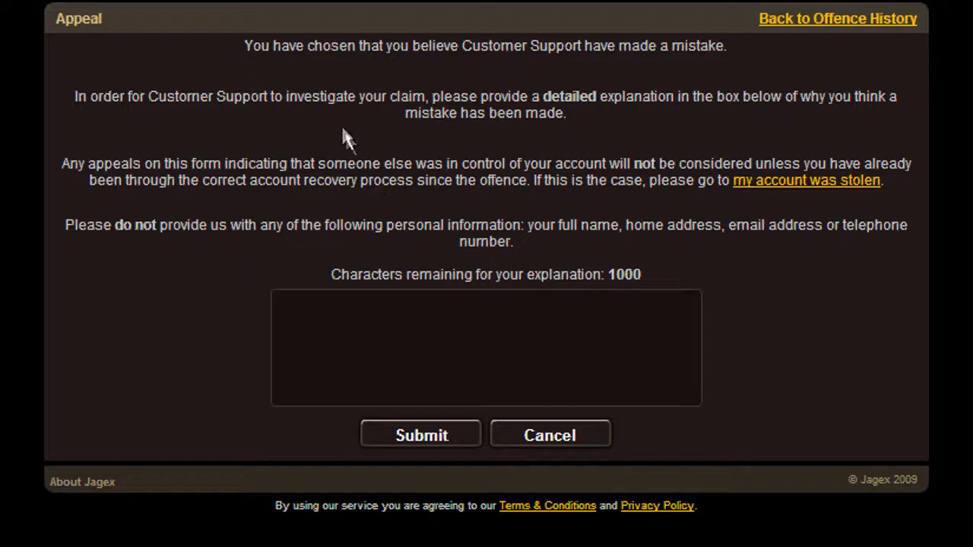
mouse_move(436, 211)
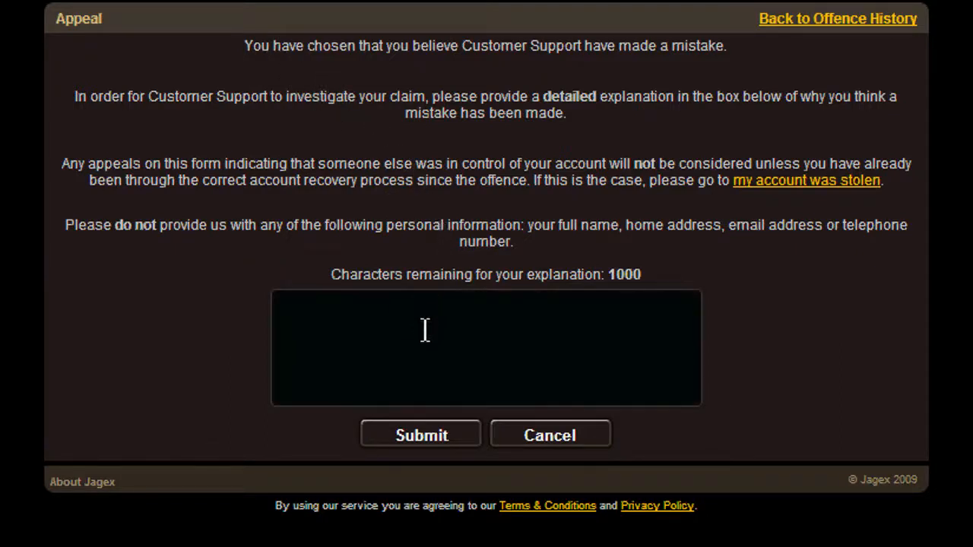
click(486, 347)
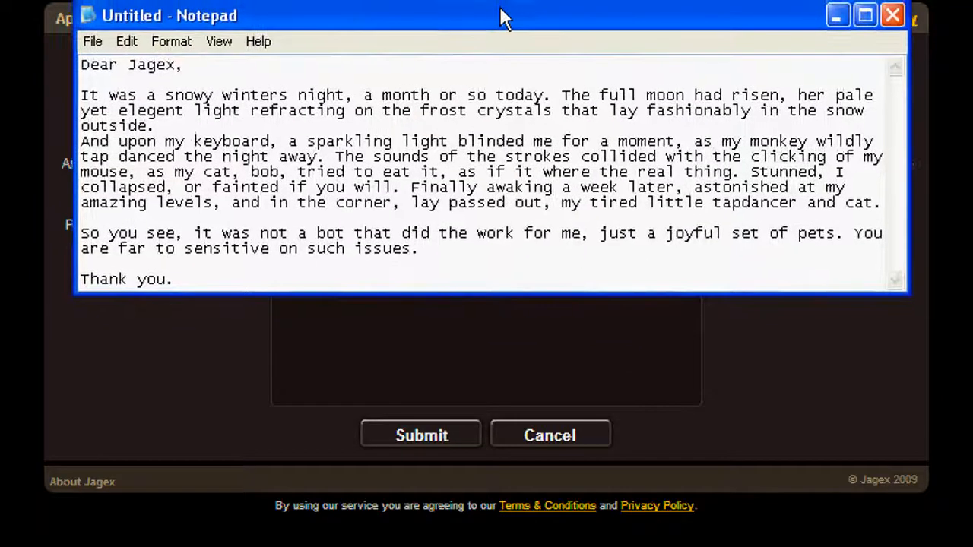
- Select the entire humorous appeal letter in Notepad and copy it
double_click(129, 64)
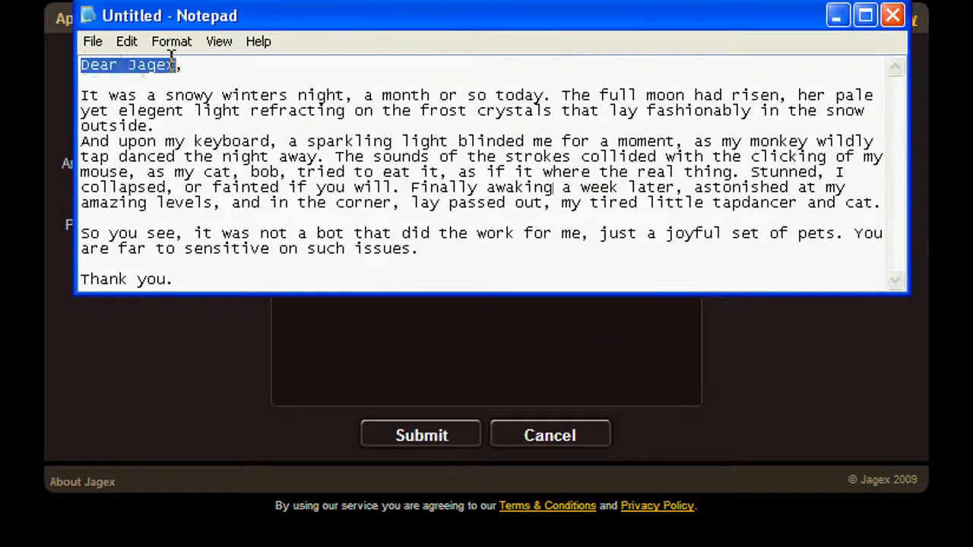
drag(175, 65, 148, 95)
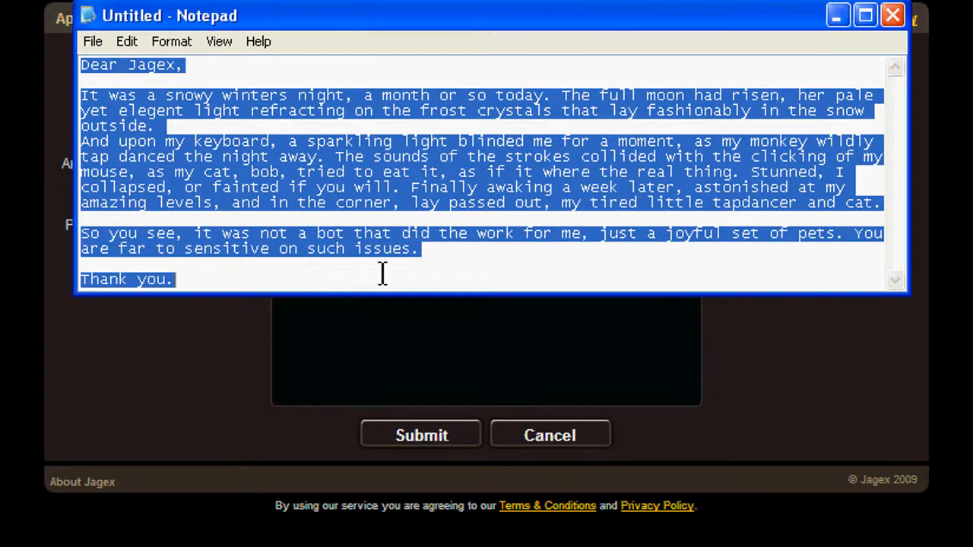
click(540, 268)
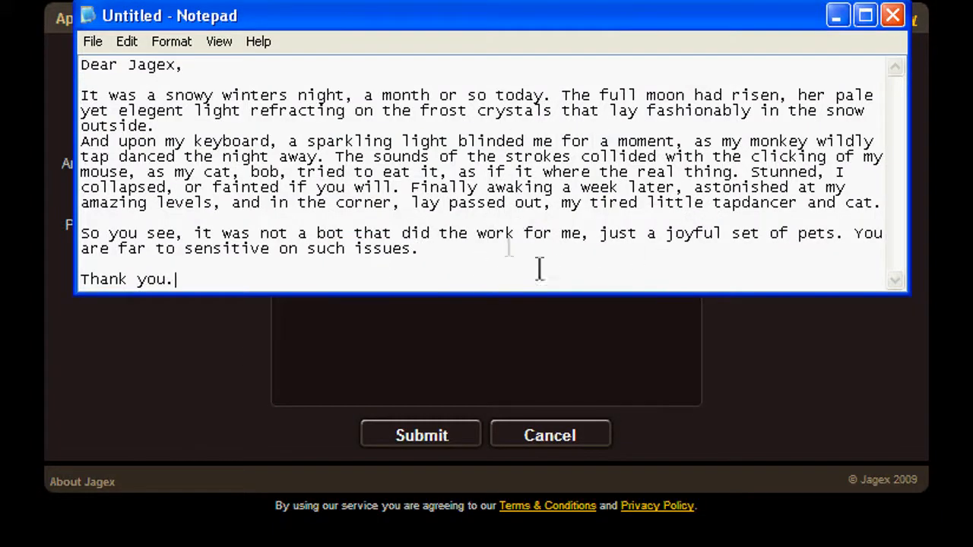
mouse_move(593, 262)
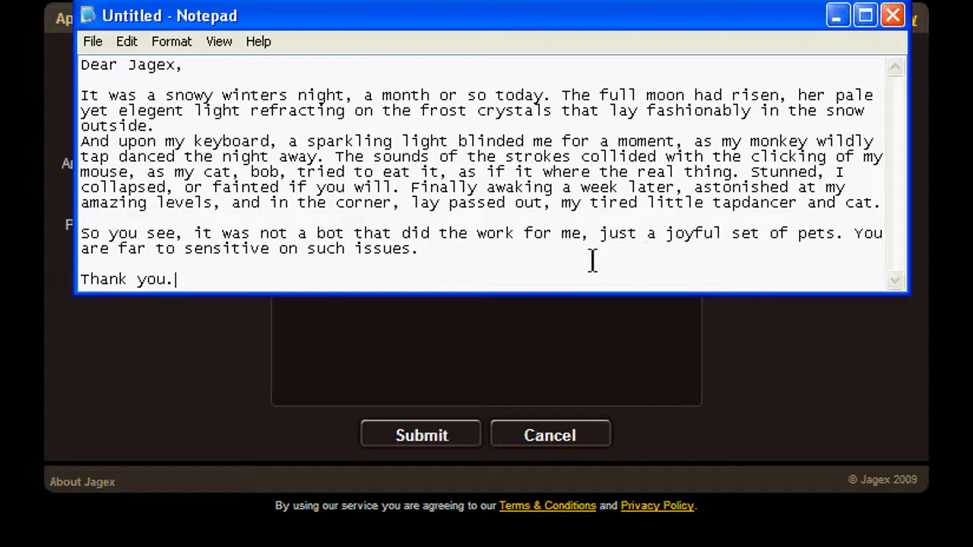
key(ctrl+a)
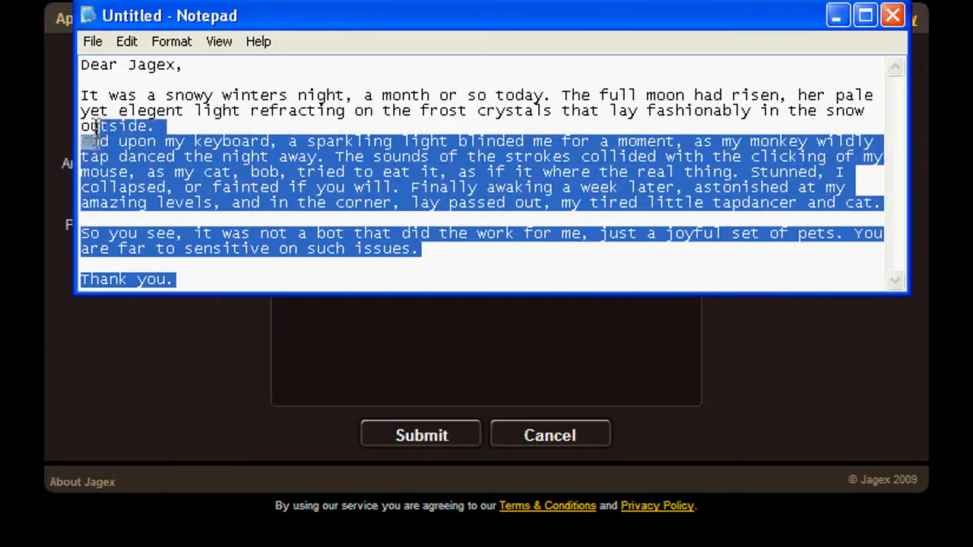
right_click(152, 114)
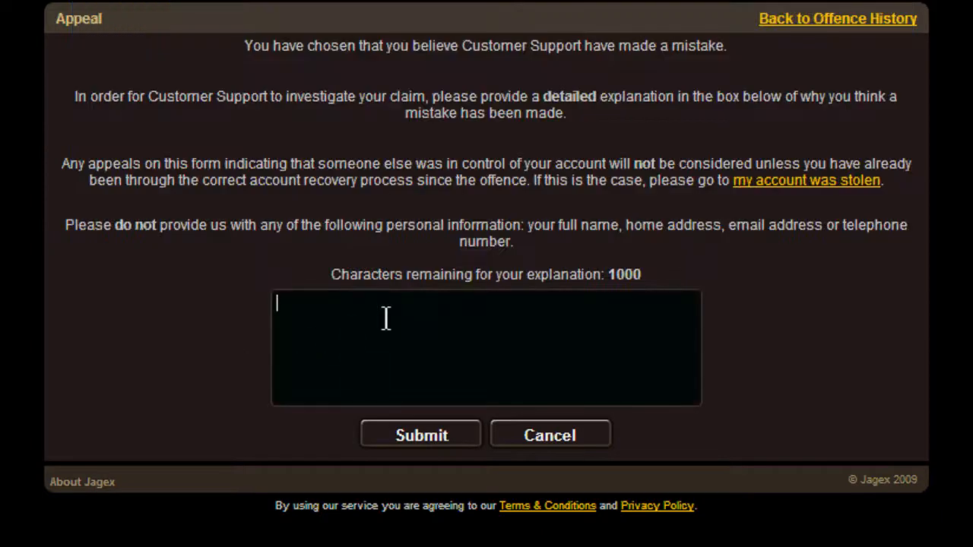
- Paste the letter blaming the pets into the explanation box and submit the appeal
right_click(388, 319)
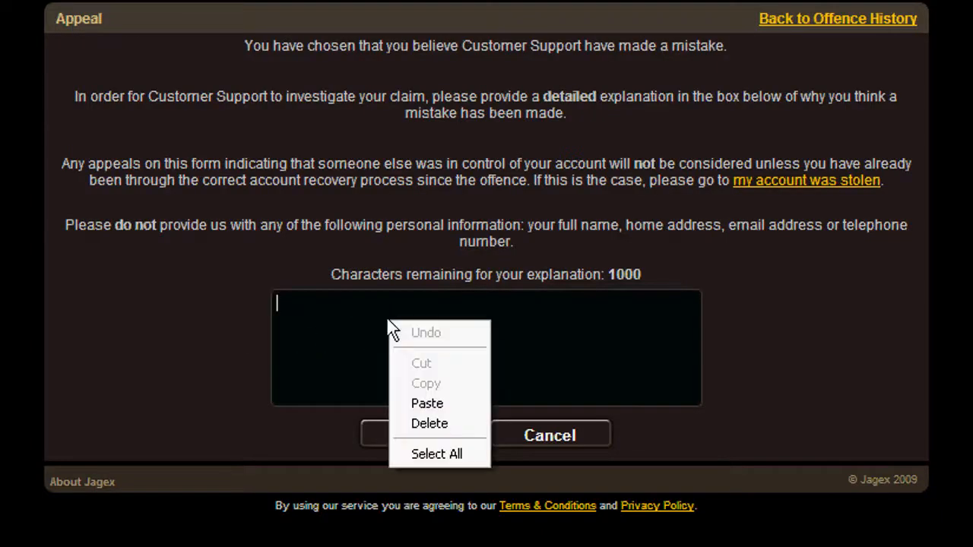
click(426, 403)
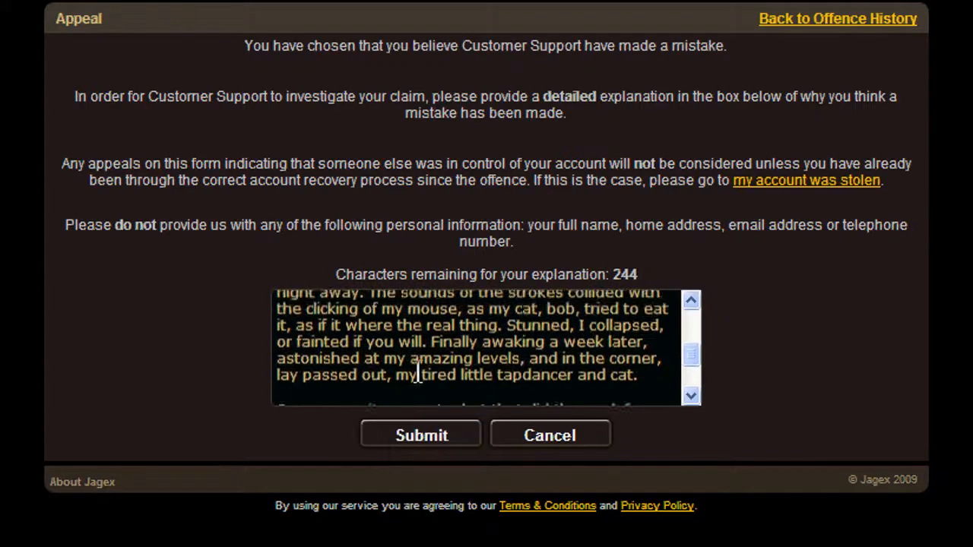
scroll(up, 3)
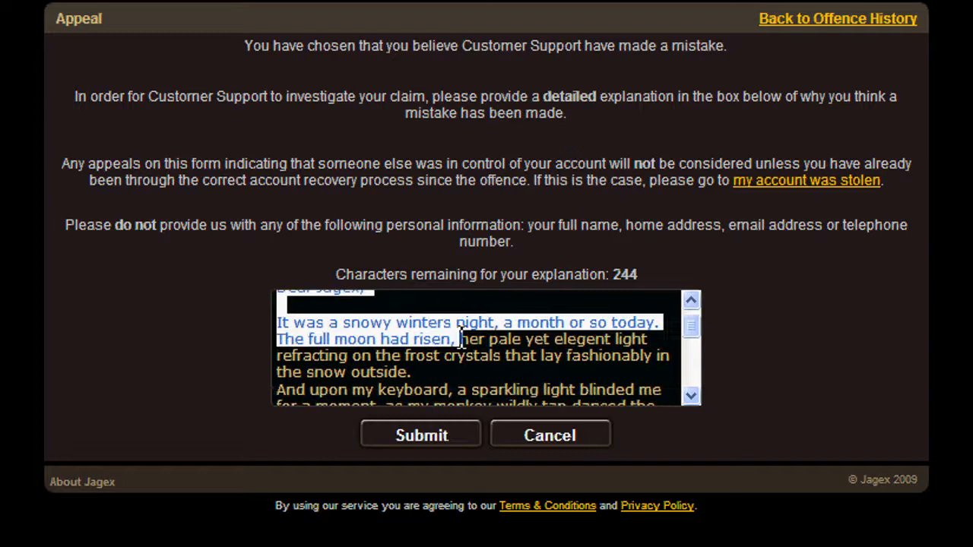
scroll(down, 3)
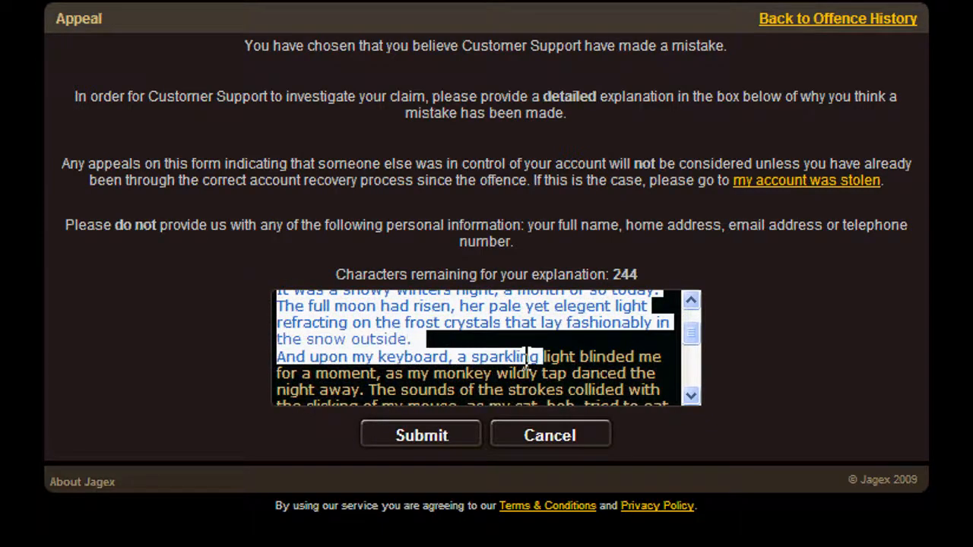
scroll(down, 3)
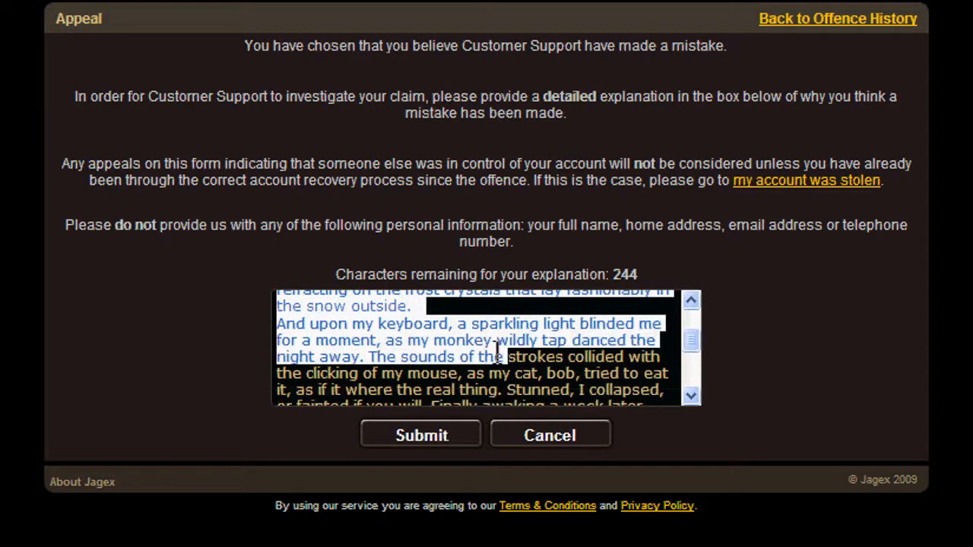
scroll(down, 3)
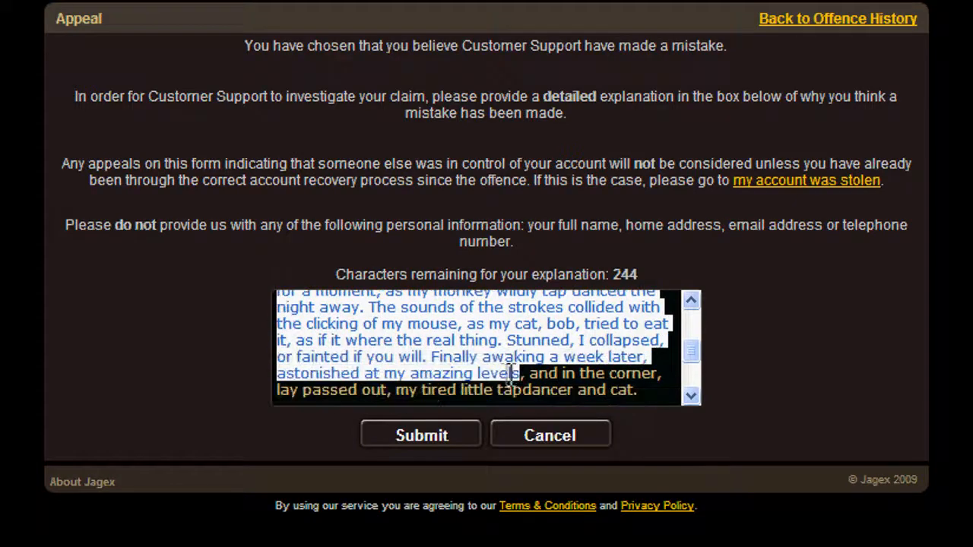
scroll(down, 3)
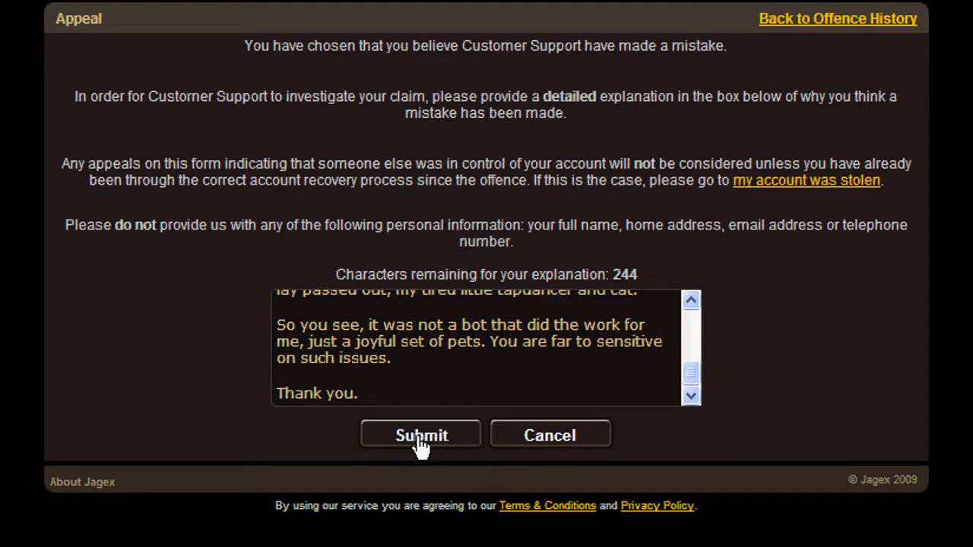
click(421, 435)
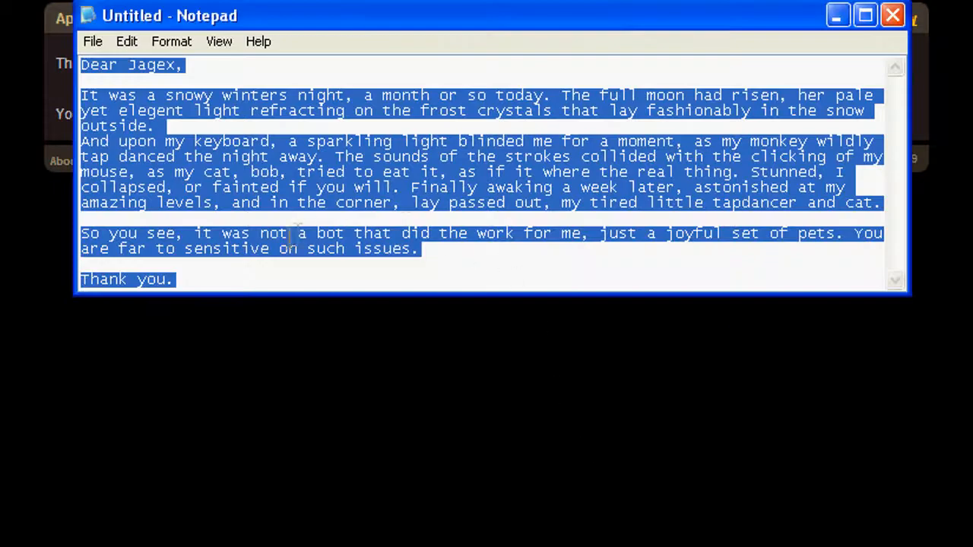
- Overwrite the whole Notepad letter with 'OWNT!!'
text(Ow)
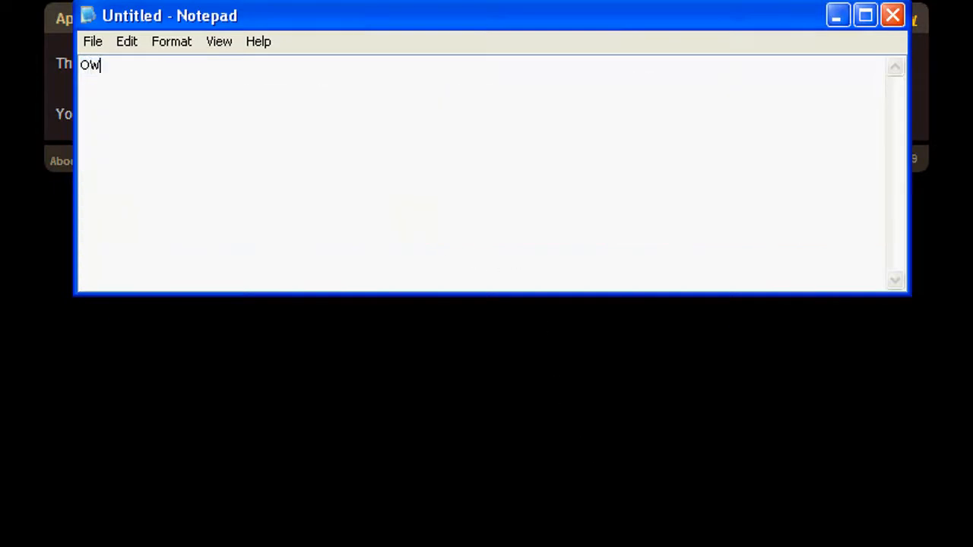
text(NT   ~!)
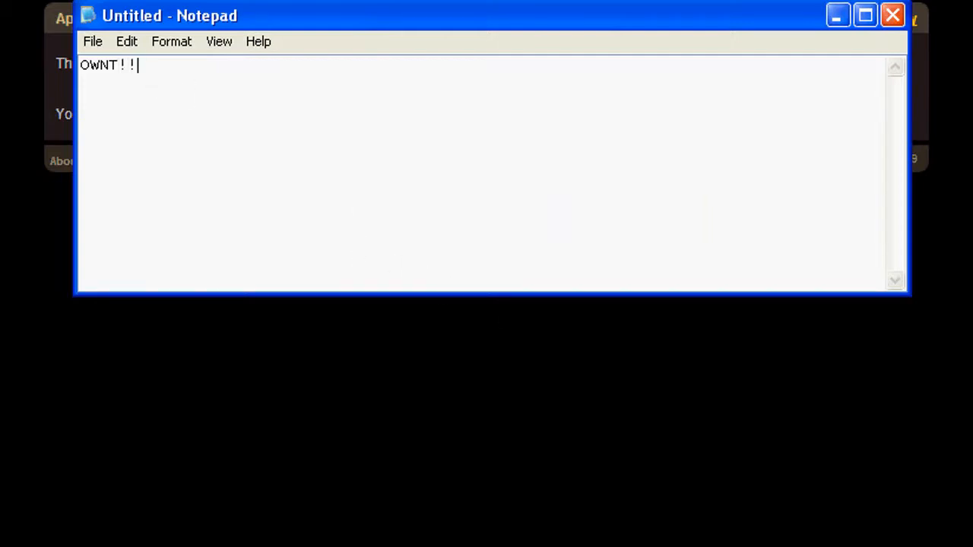
click(892, 14)
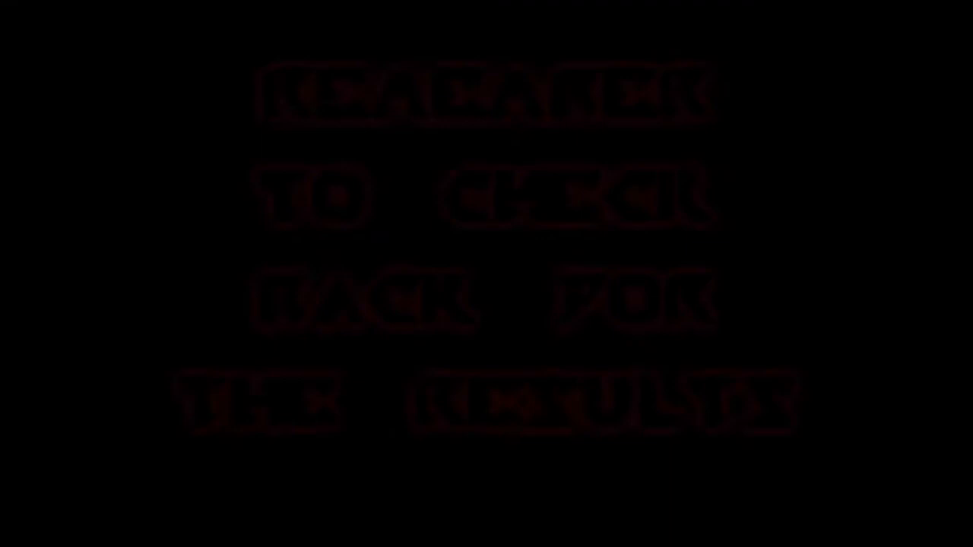